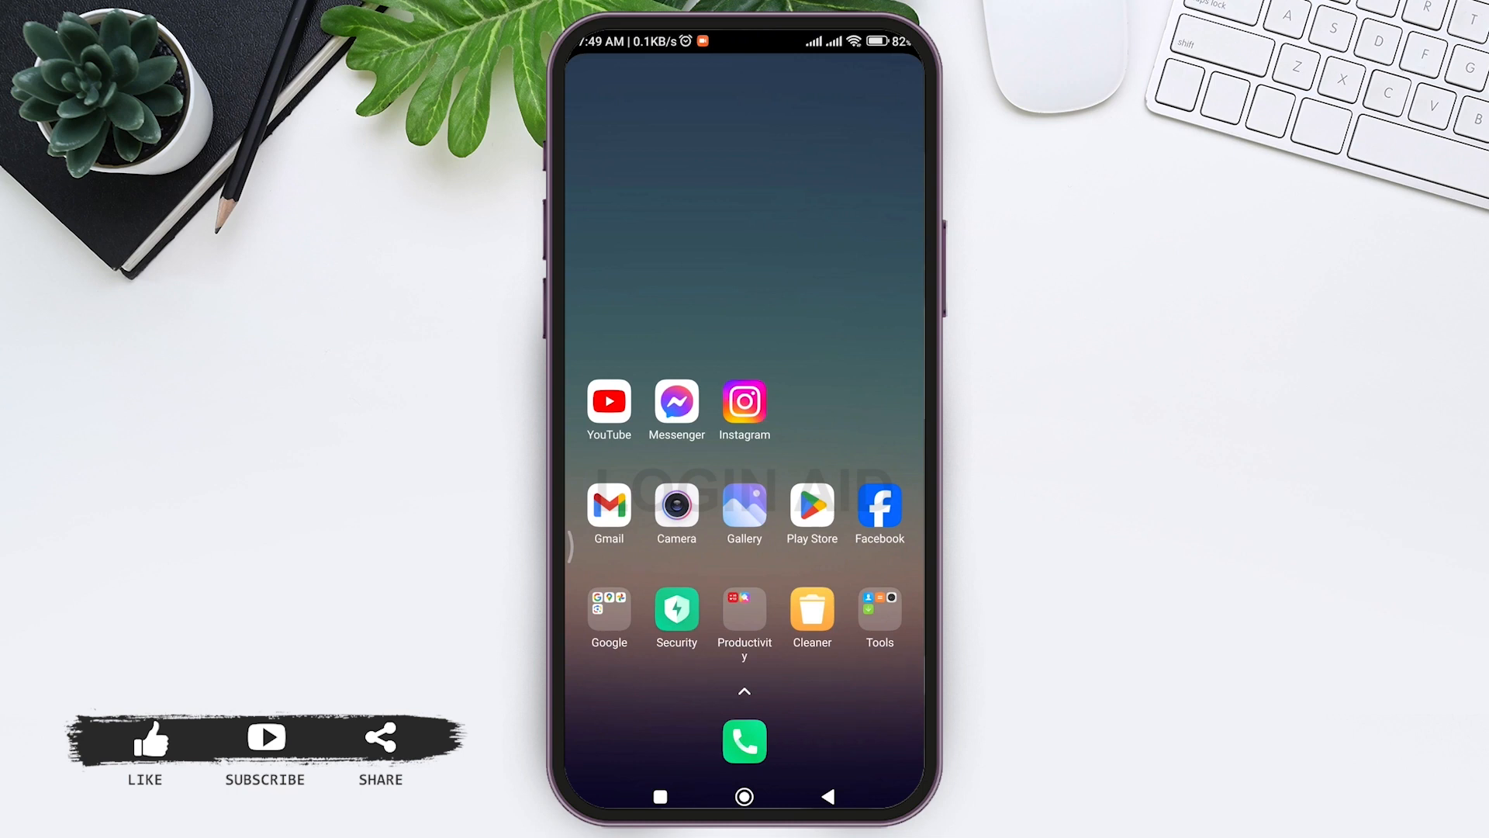
# Step: Search Play Store for 'instra' and open Instagram's store page from the suggestion
pyautogui.click(811, 509)
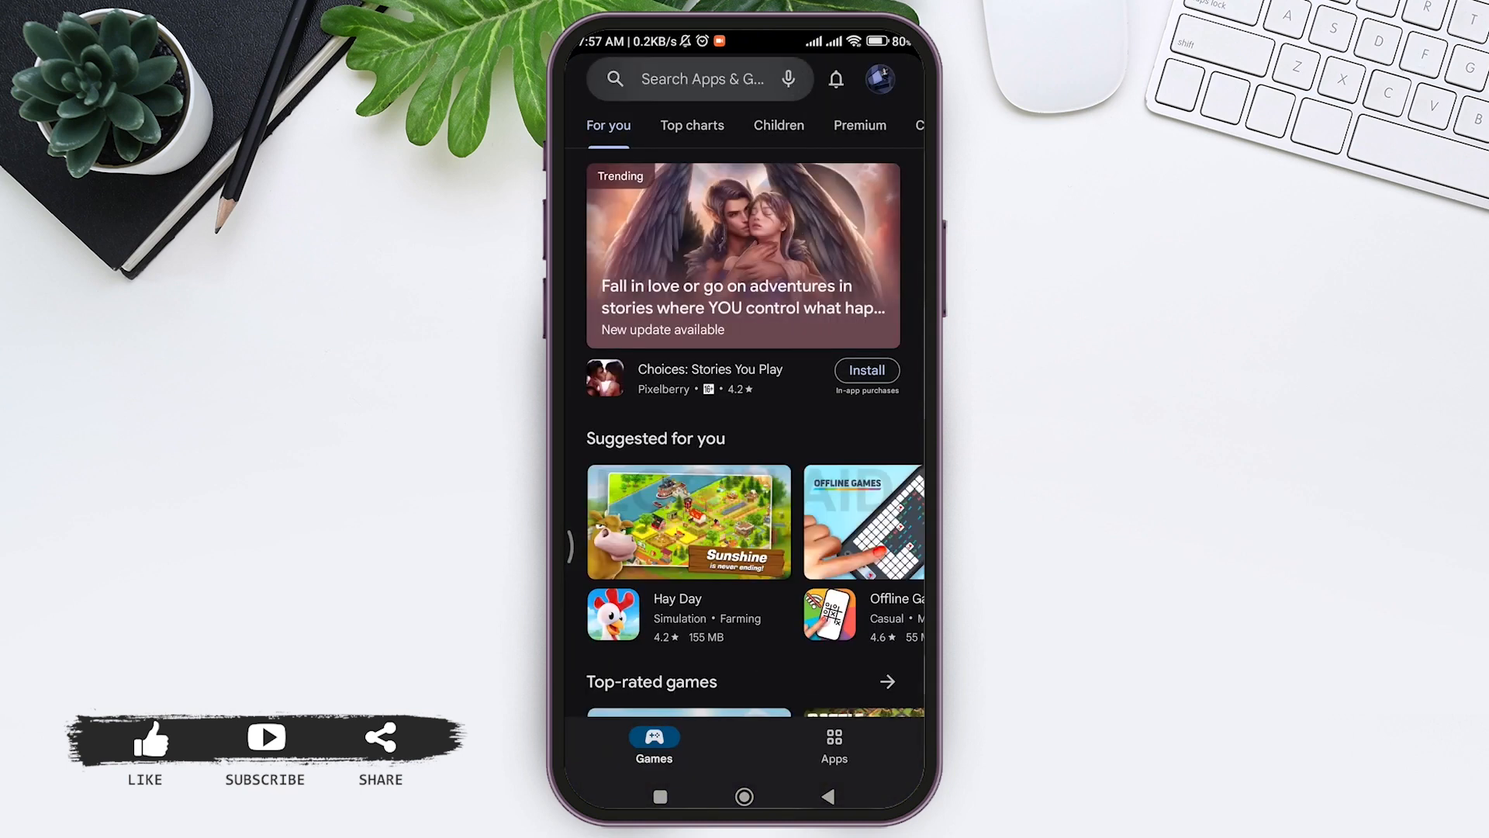
pyautogui.write('instra')
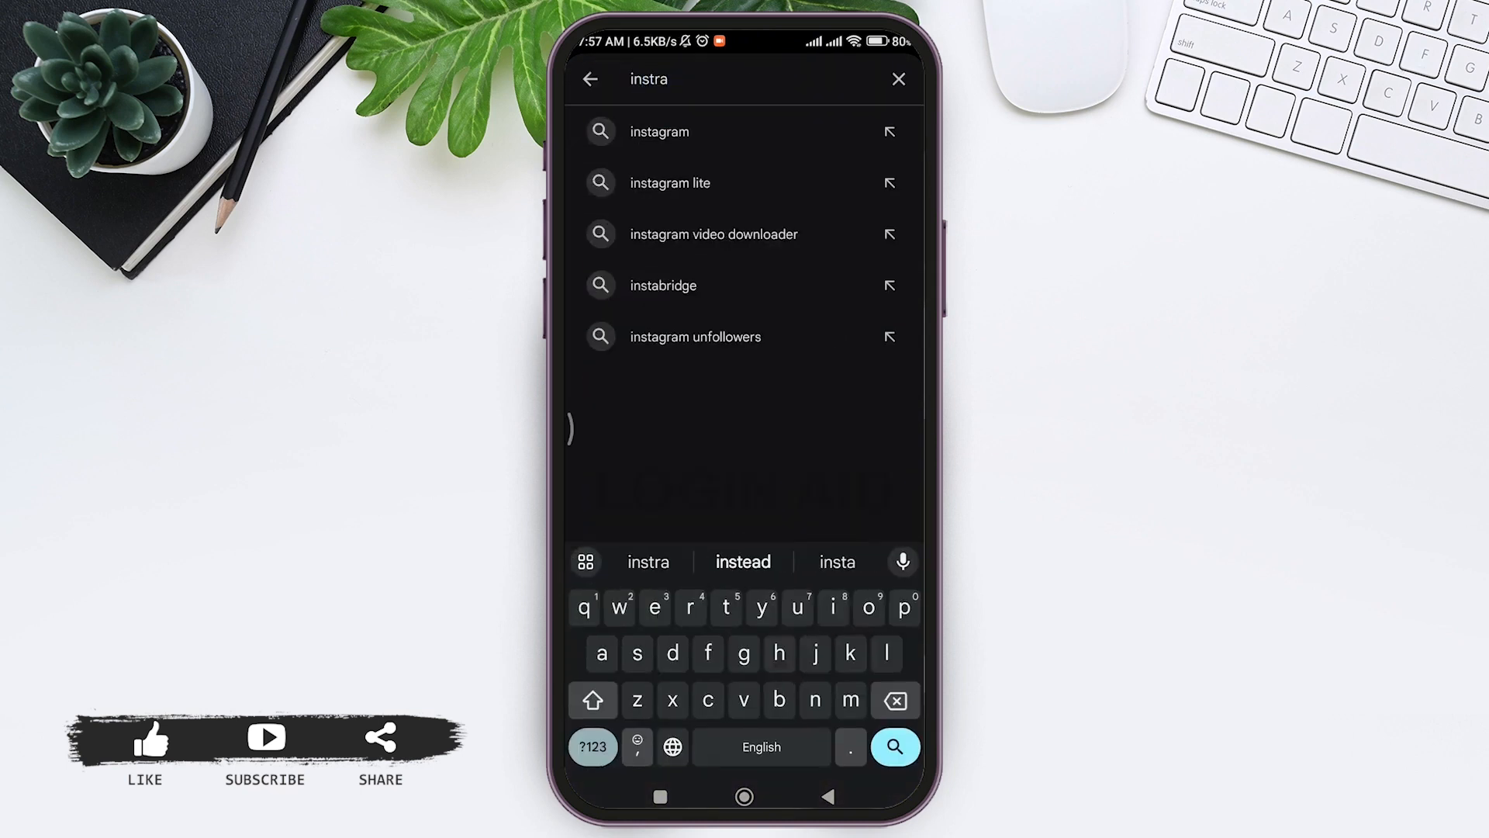
pyautogui.click(659, 130)
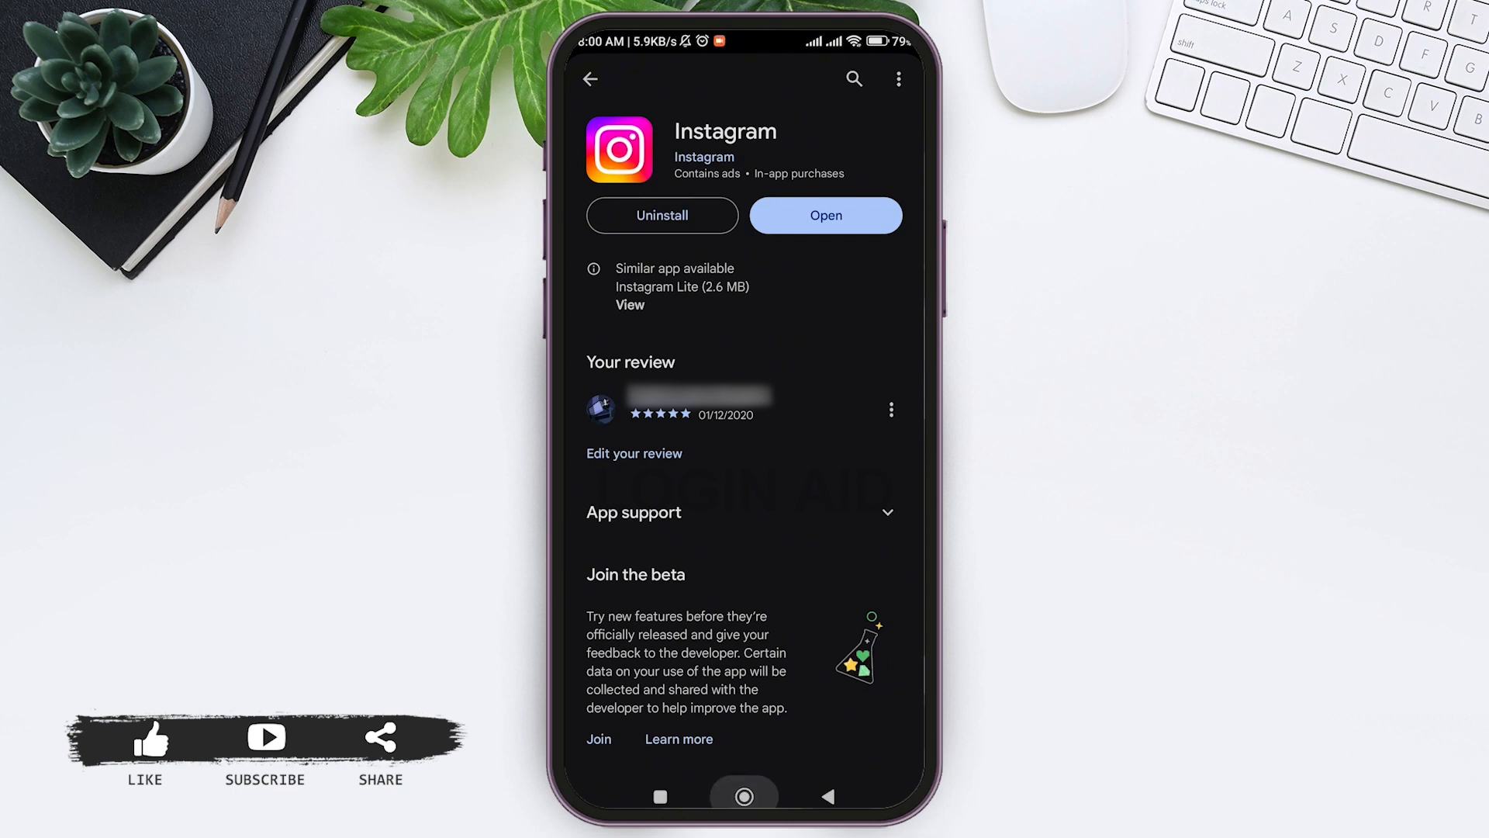
# Step: Return to the home screen and launch Instagram to its home feed
pyautogui.click(743, 796)
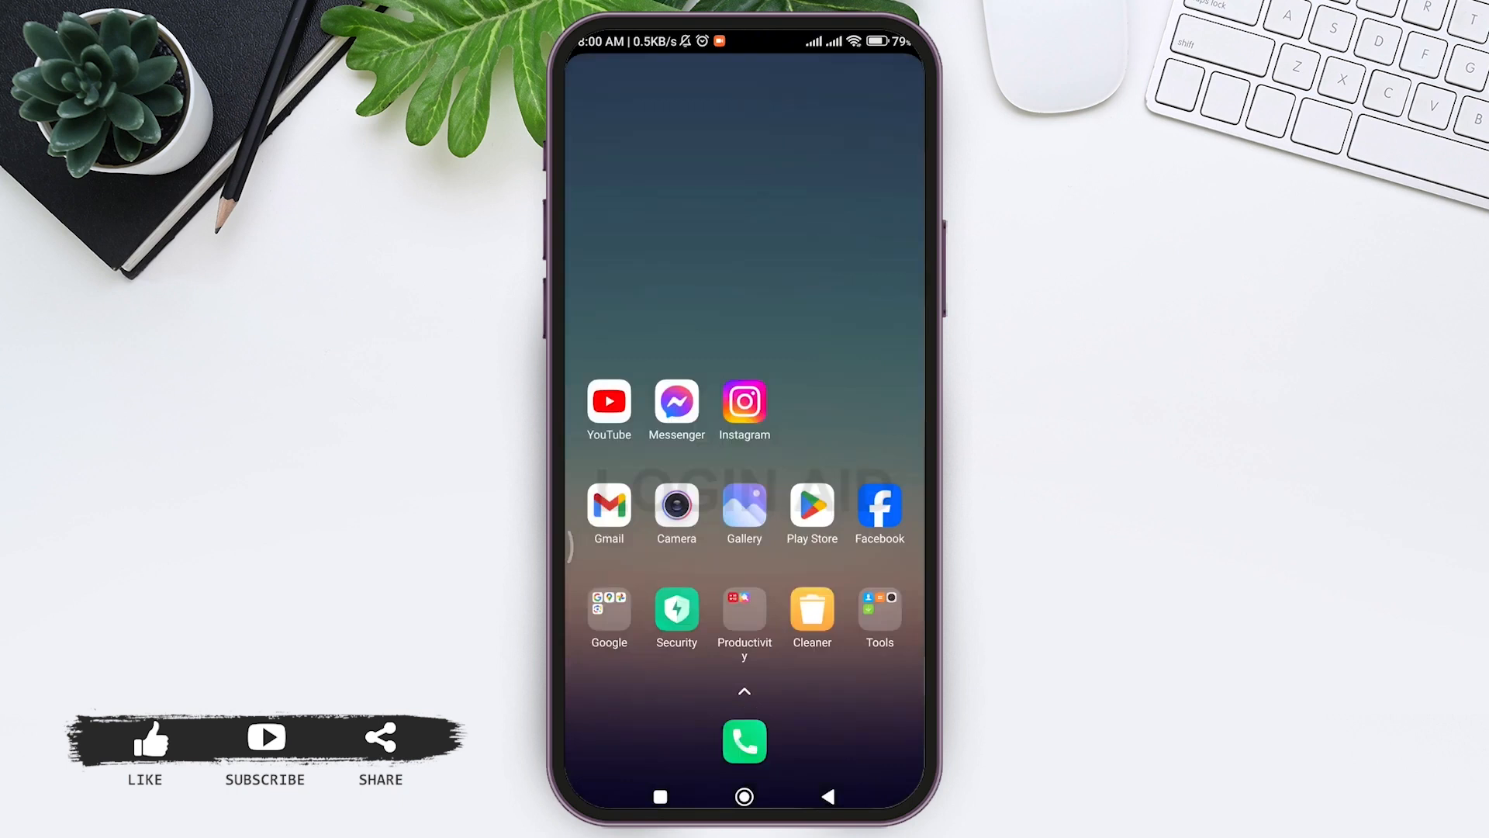
pyautogui.click(743, 403)
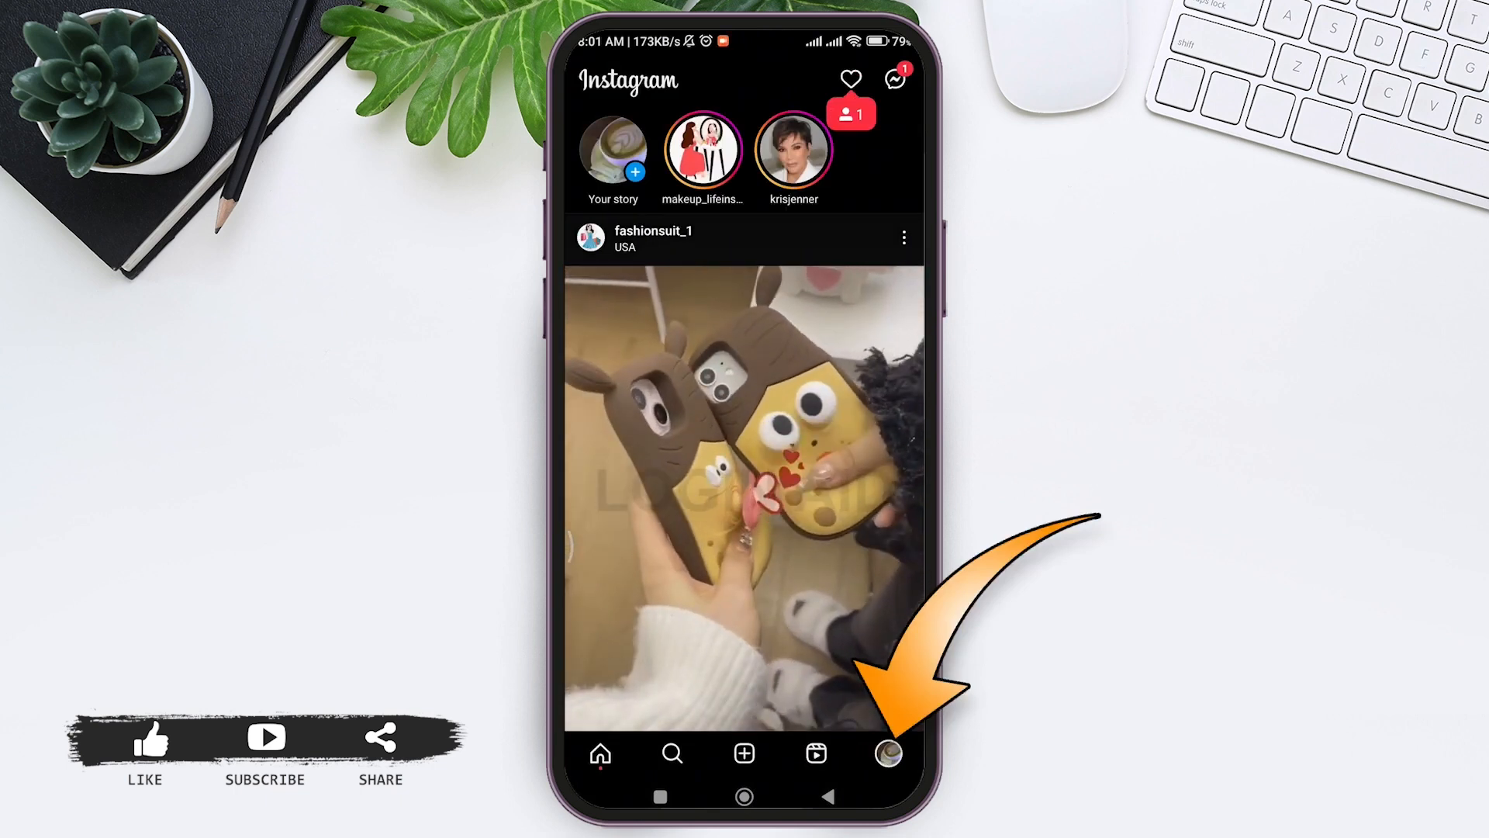
# Step: Go to my profile and reach Settings and privacy for the Creator tools list
pyautogui.click(888, 754)
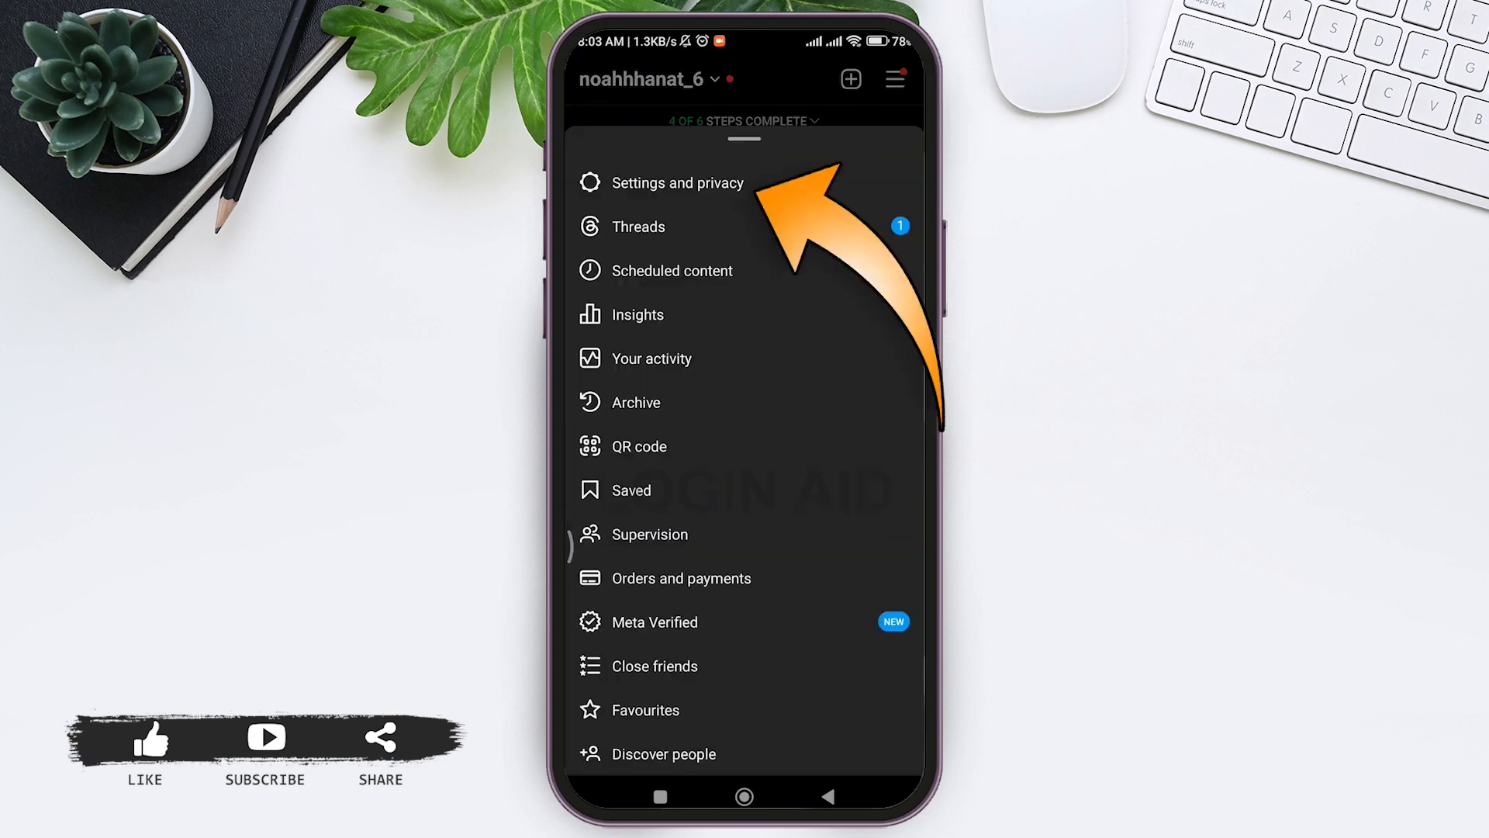
pyautogui.click(680, 183)
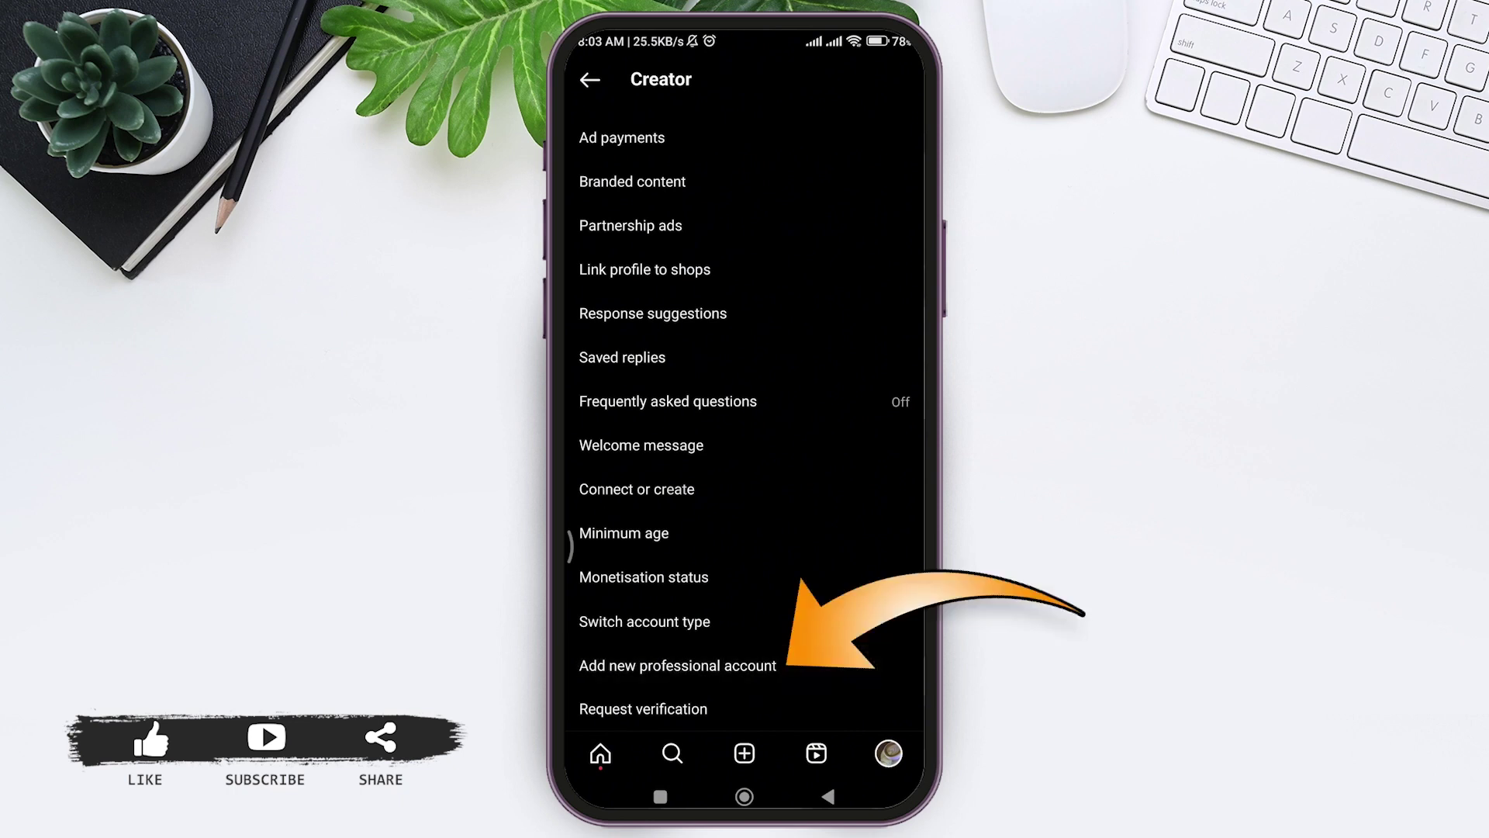
# Step: Set up a professional account, pass its introduction, and return to the profile
pyautogui.click(676, 665)
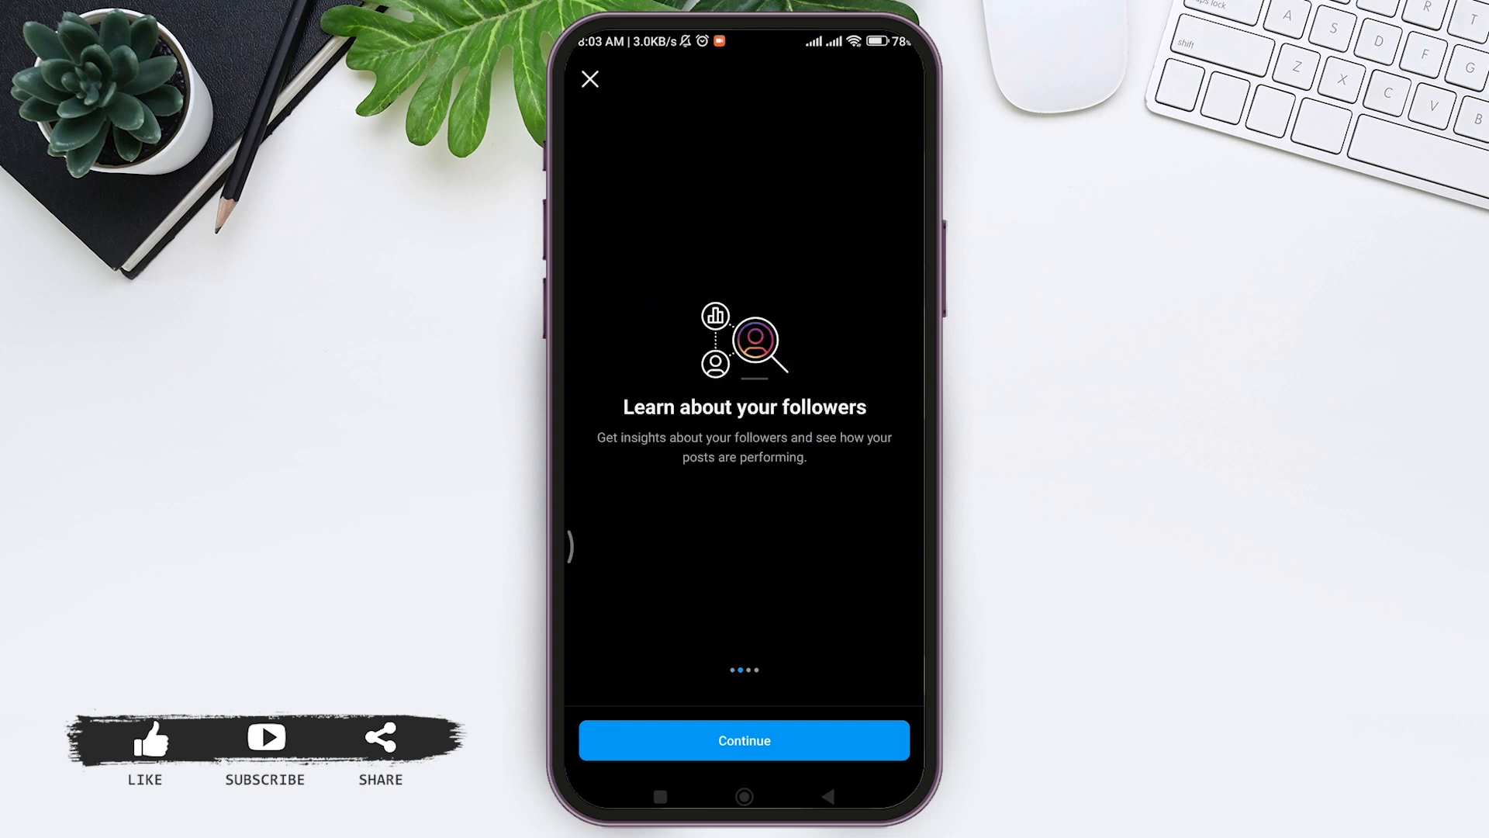
pyautogui.click(590, 79)
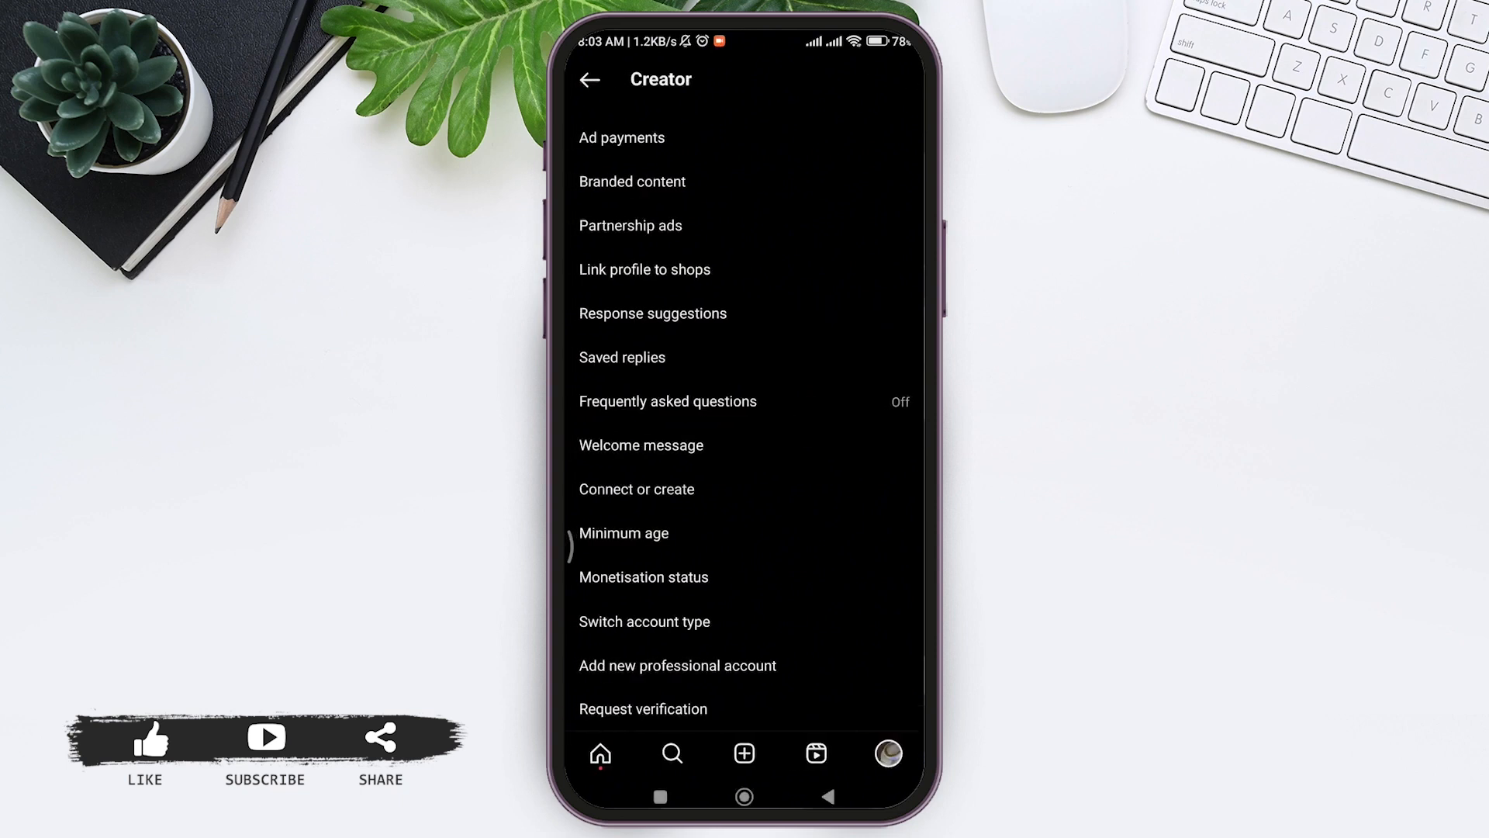
pyautogui.click(589, 79)
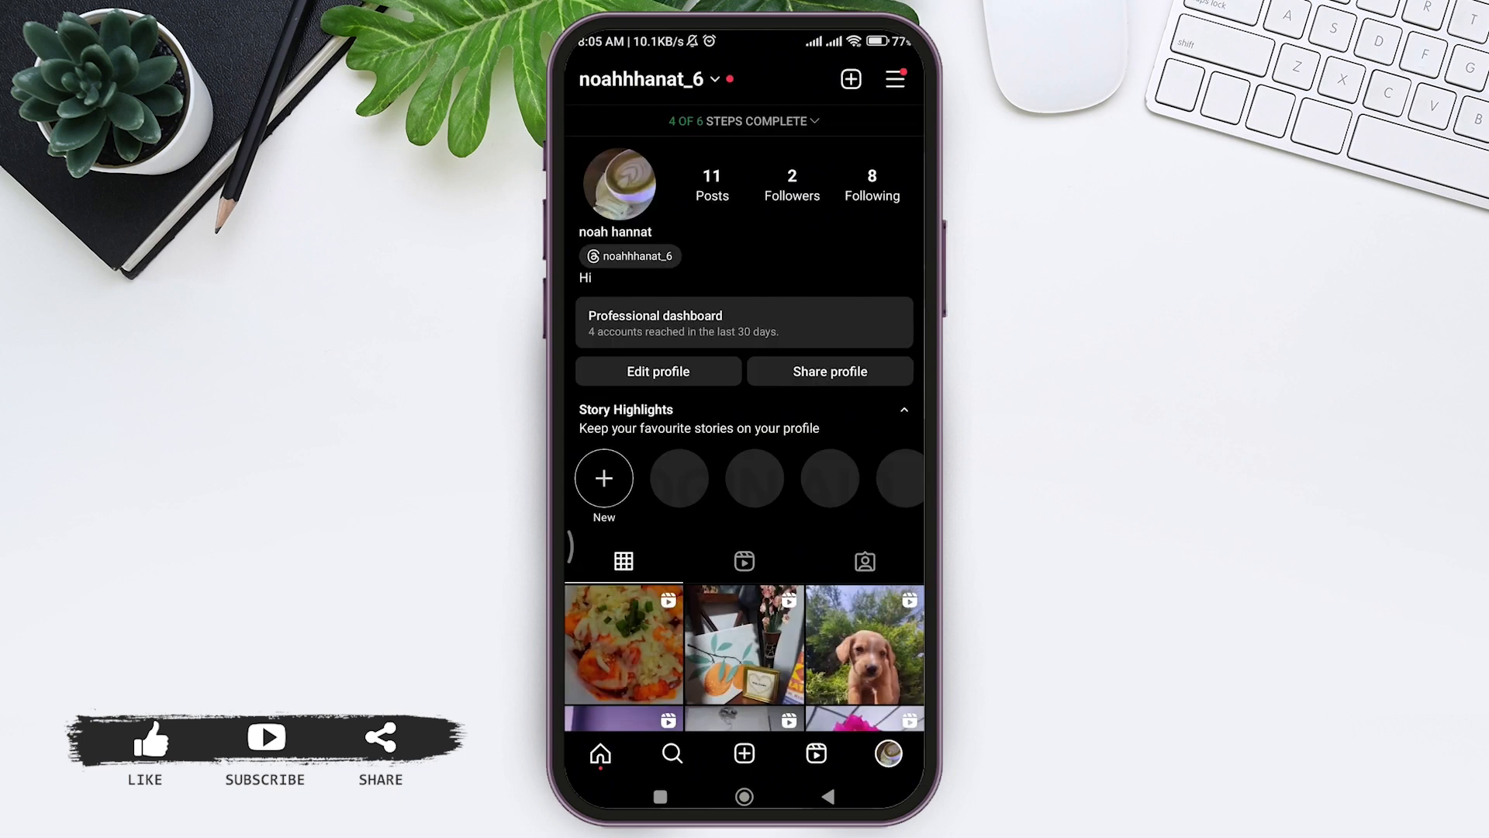
# Step: Show the Achievements page from the Professional dashboard's tools
pyautogui.click(743, 323)
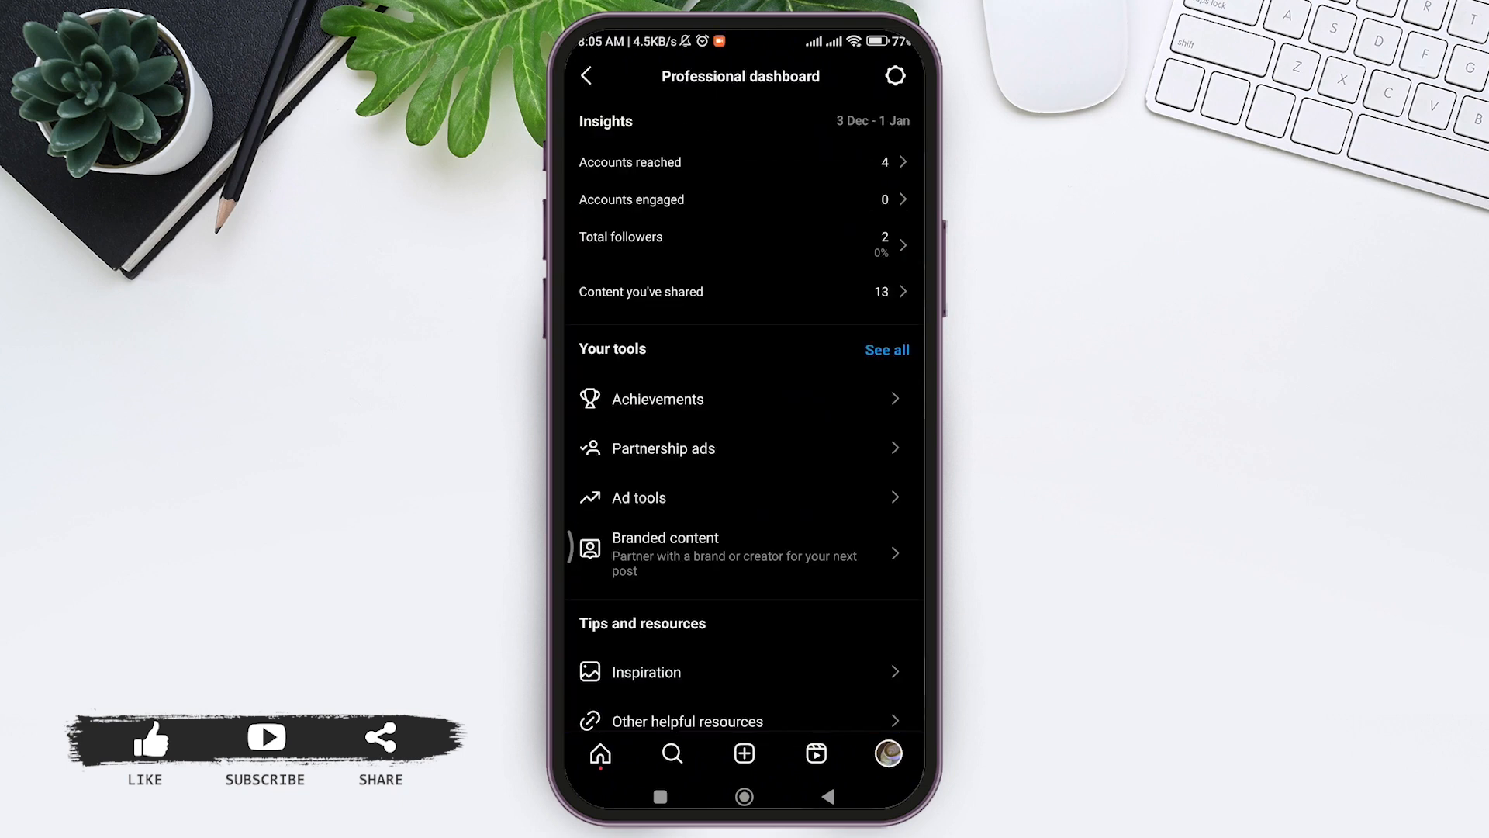
pyautogui.click(658, 398)
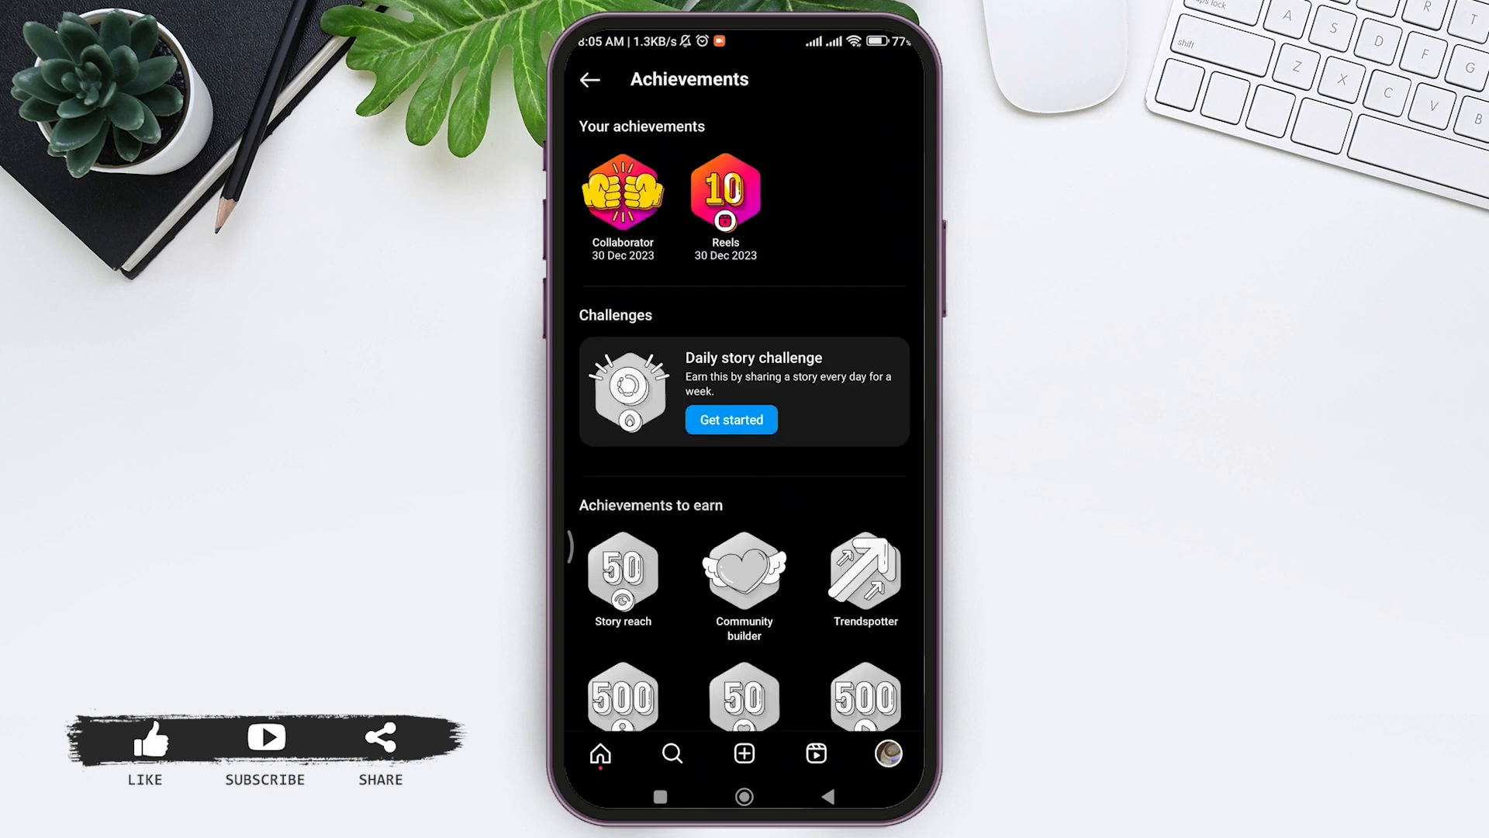